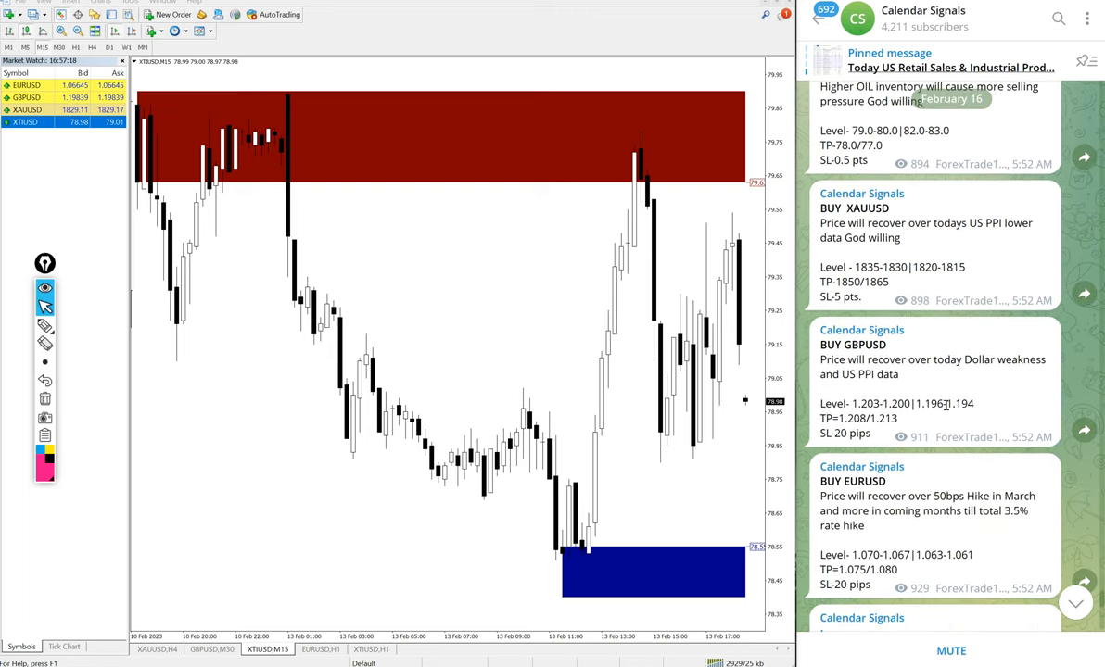
Step: Scroll Calendar Signals up to show the February 16 SELL USOIL signal at top
{"action": "scroll", "scroll_direction": "up", "scroll_amount": 3}
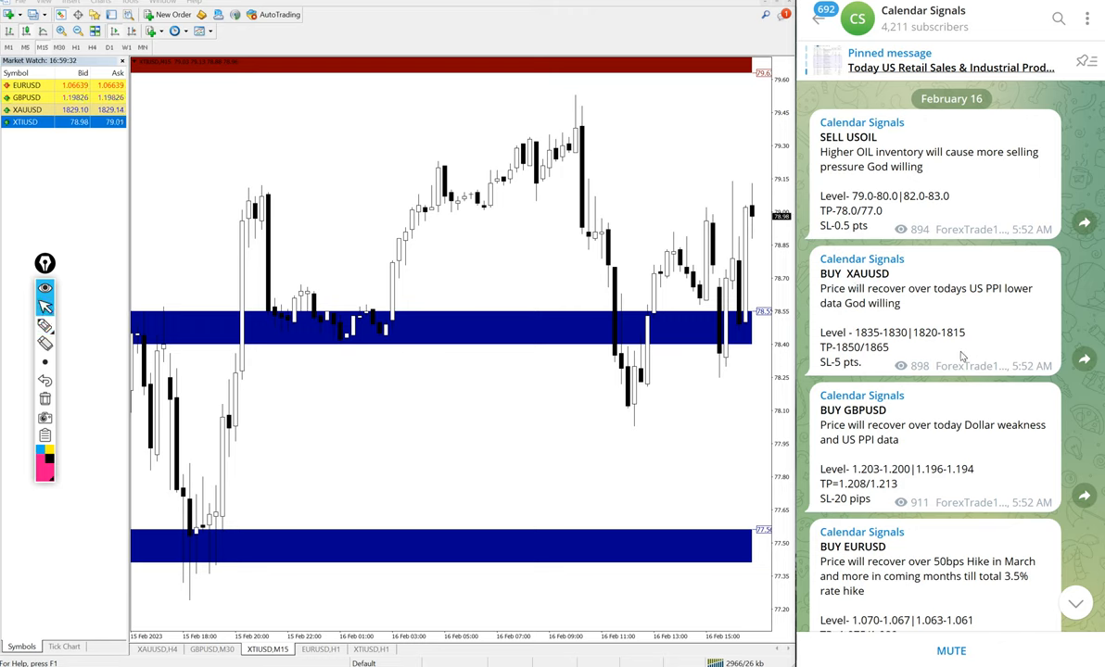
Step: Scroll past the XAUUSD result to the SELL USOIL 79.5 - 78.3 result post
{"action": "scroll", "scroll_direction": "down", "scroll_amount": 3}
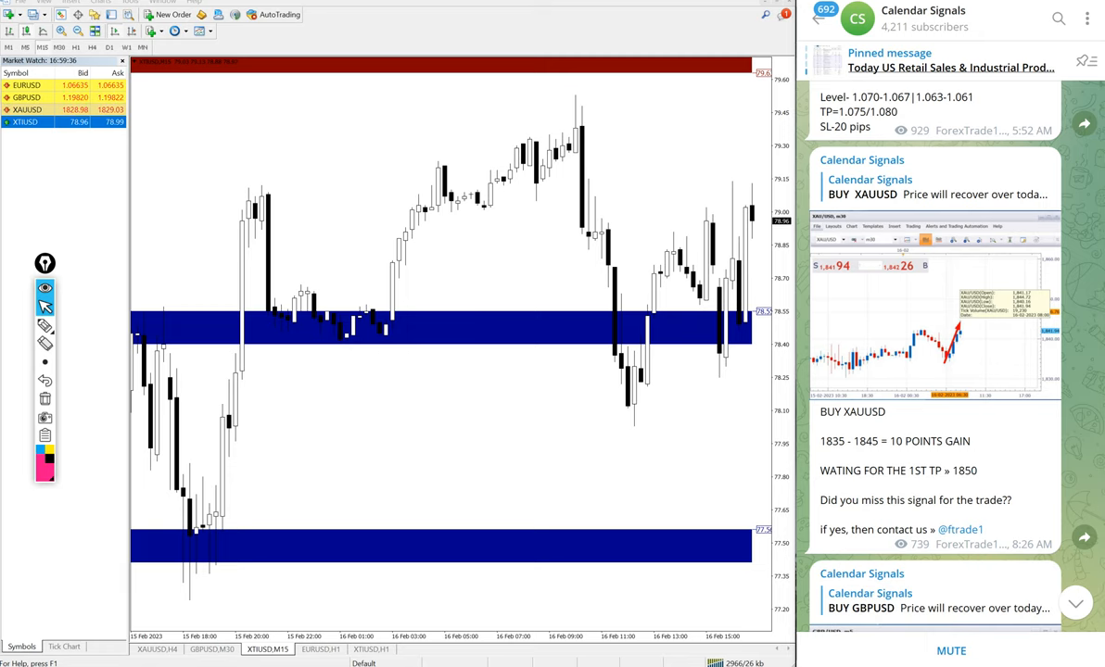
{"action": "scroll", "scroll_direction": "down", "scroll_amount": 3}
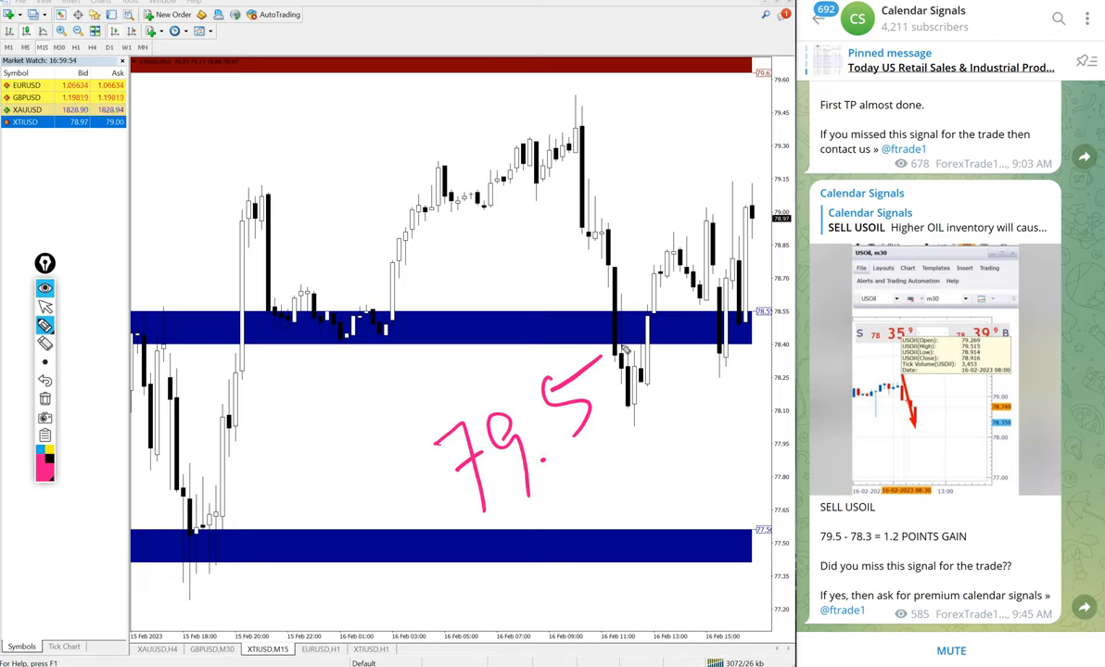
Step: Circle the oil peak near 79.0 and the low at the blue zone near 78.3
{"action": "left_click_drag", "start_coordinate": [635, 420], "coordinate": [663, 420]}
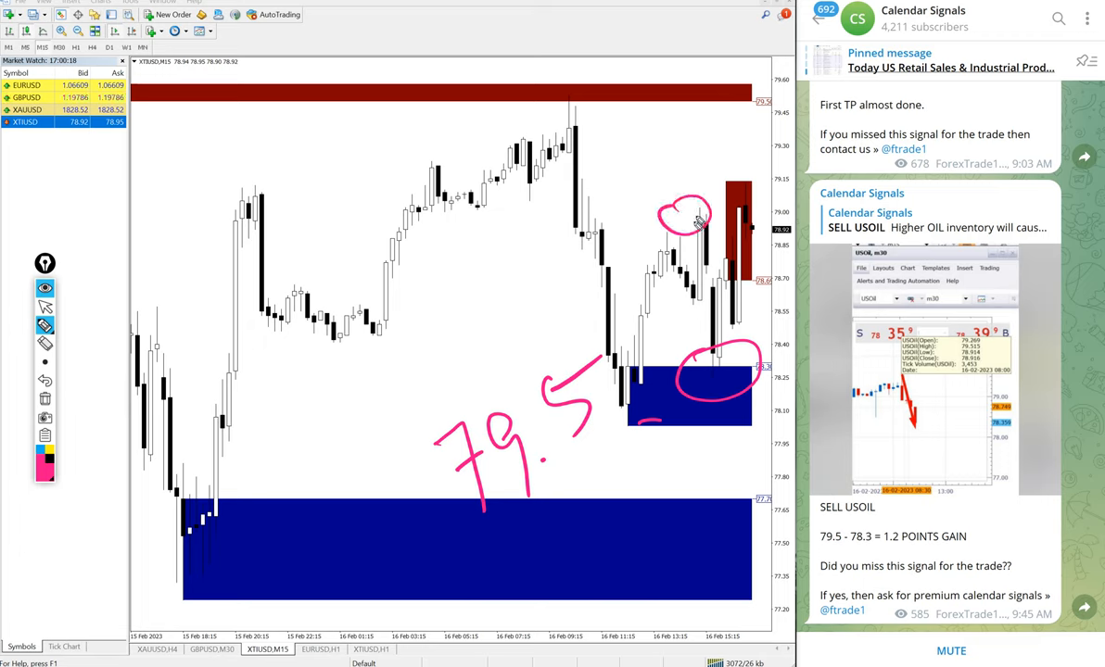
Step: Draw an arrow from the oil peak down to the low, then show GBPUSD,M15
{"action": "left_click_drag", "start_coordinate": [705, 227], "coordinate": [721, 360]}
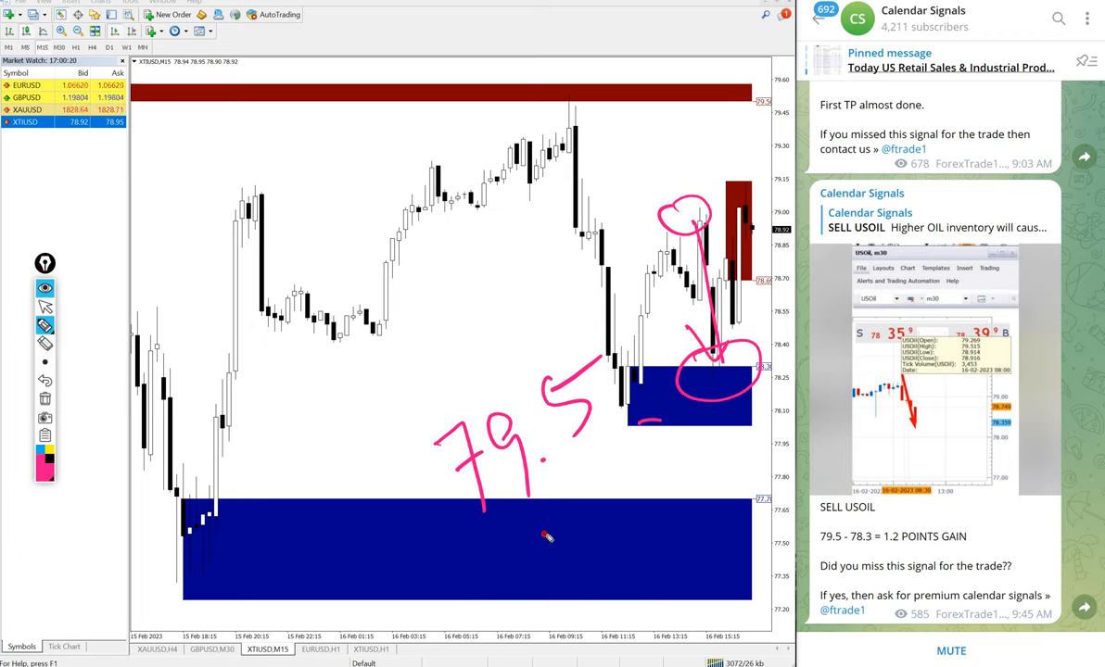
{"action": "left_click_drag", "start_coordinate": [514, 528], "coordinate": [667, 556]}
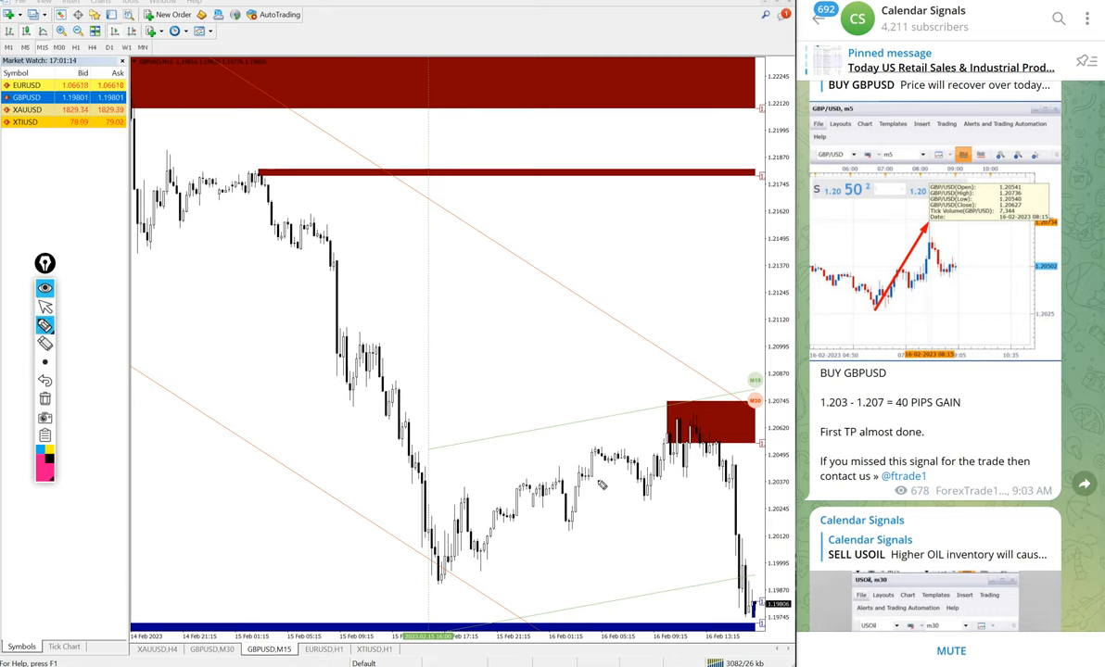
Step: Write 1.203 and 1.207 on GBPUSD, then mark XAUUSD's rise into the red zone
{"action": "left_click_drag", "start_coordinate": [505, 407], "coordinate": [639, 254]}
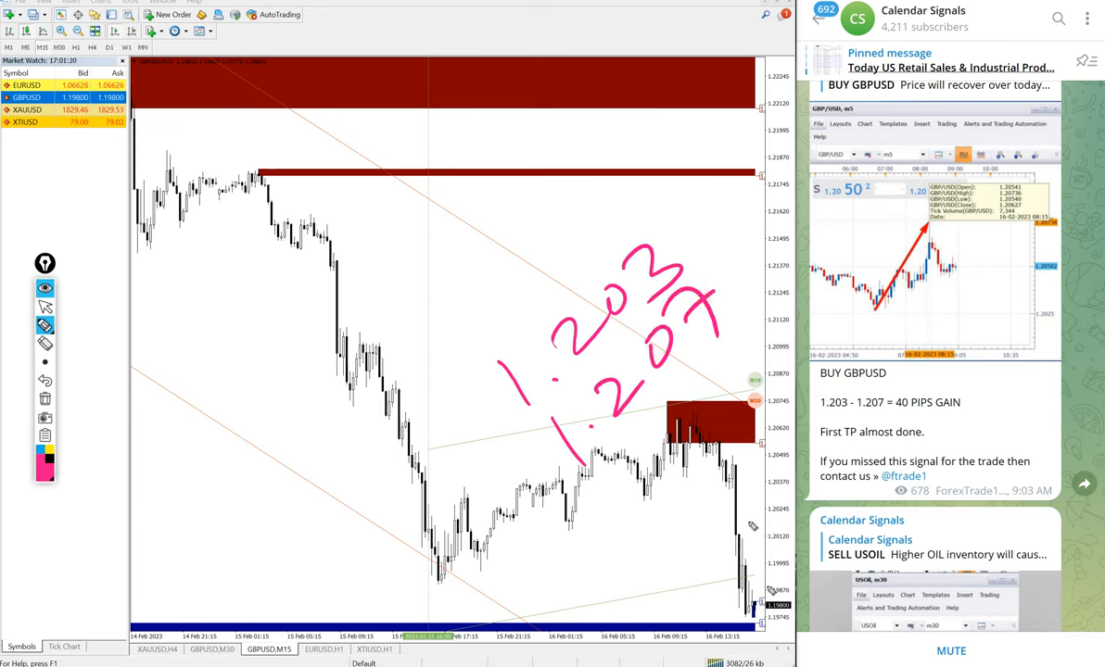
{"action": "left_click_drag", "start_coordinate": [657, 403], "coordinate": [691, 444]}
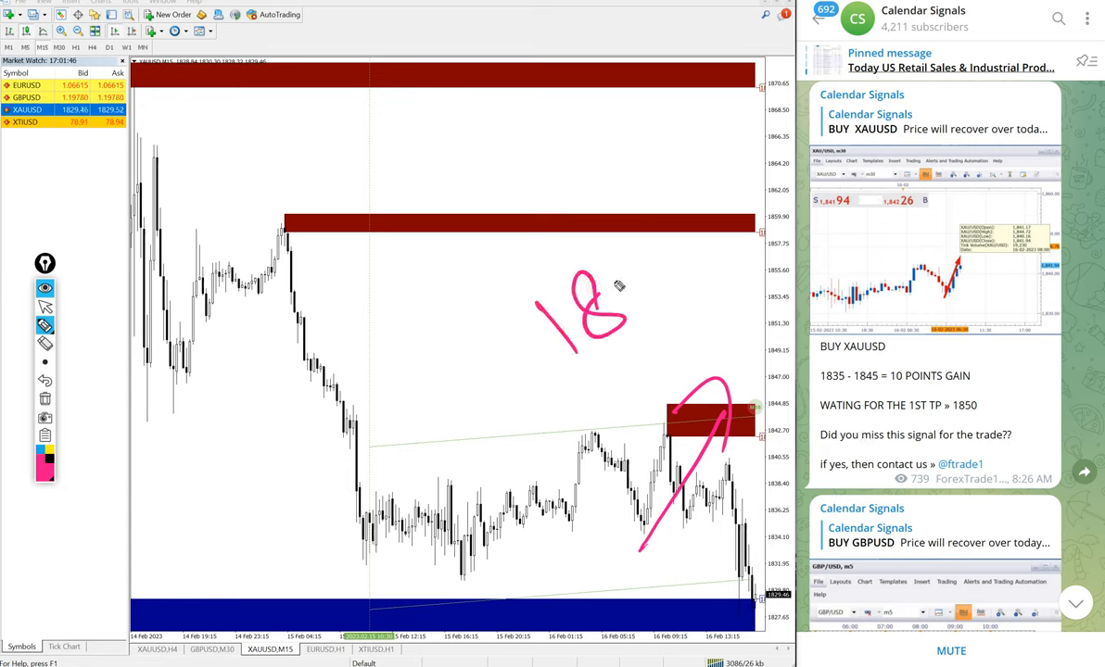
Step: Finish writing 1835 beside the gold rise, then show the EURUSD,M15 chart
{"action": "left_click_drag", "start_coordinate": [612, 288], "coordinate": [732, 186]}
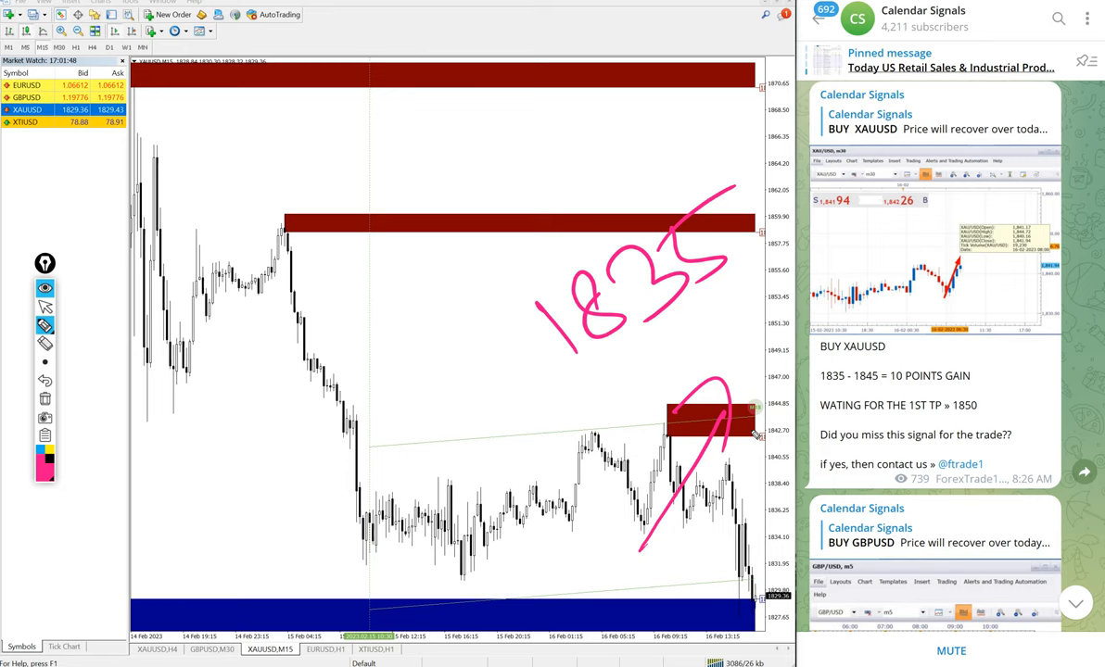
{"action": "left_click_drag", "start_coordinate": [602, 371], "coordinate": [667, 398]}
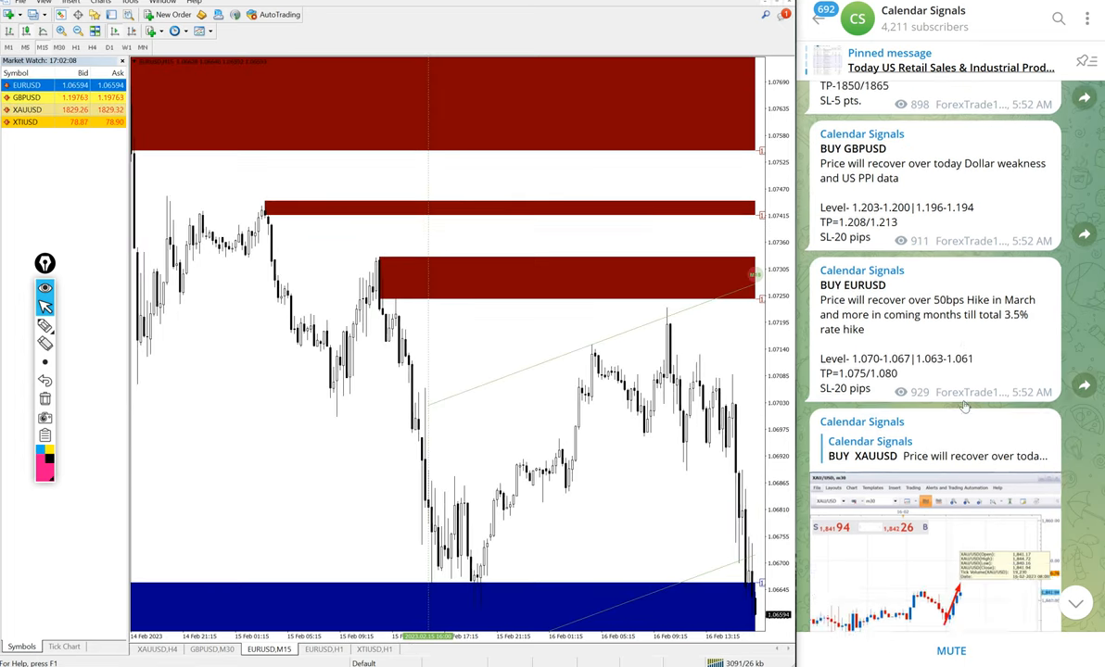
Step: Scroll Calendar Signals to the 15th February 2023 Calendar Signal Performance Summary post
{"action": "scroll", "scroll_direction": "down", "scroll_amount": 3}
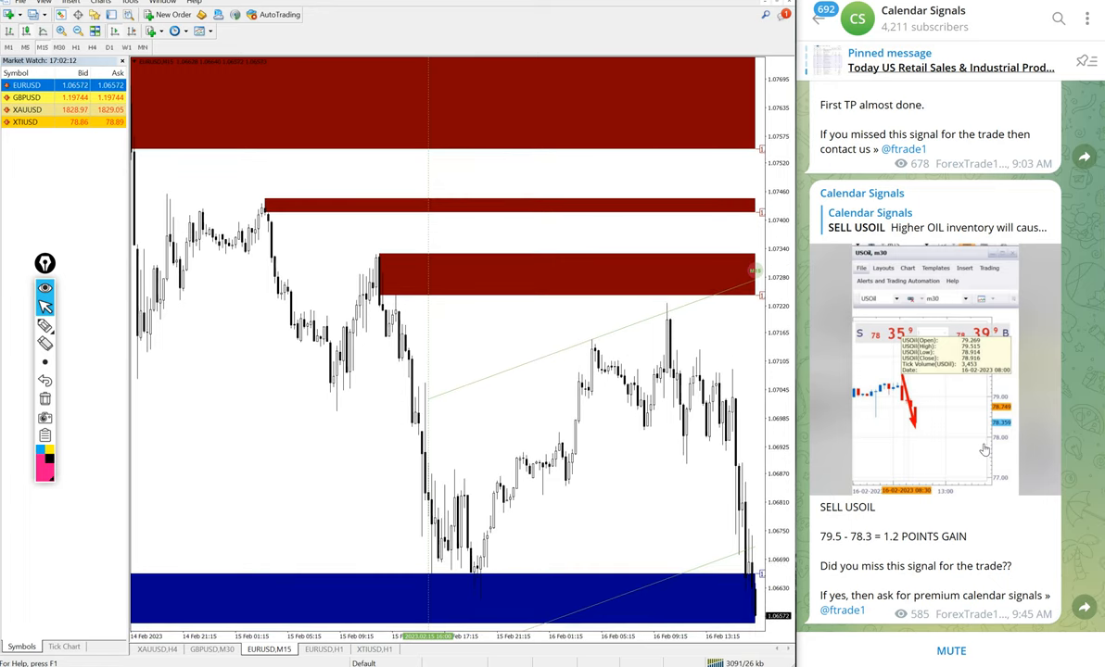
{"action": "scroll", "scroll_direction": "up", "scroll_amount": 3}
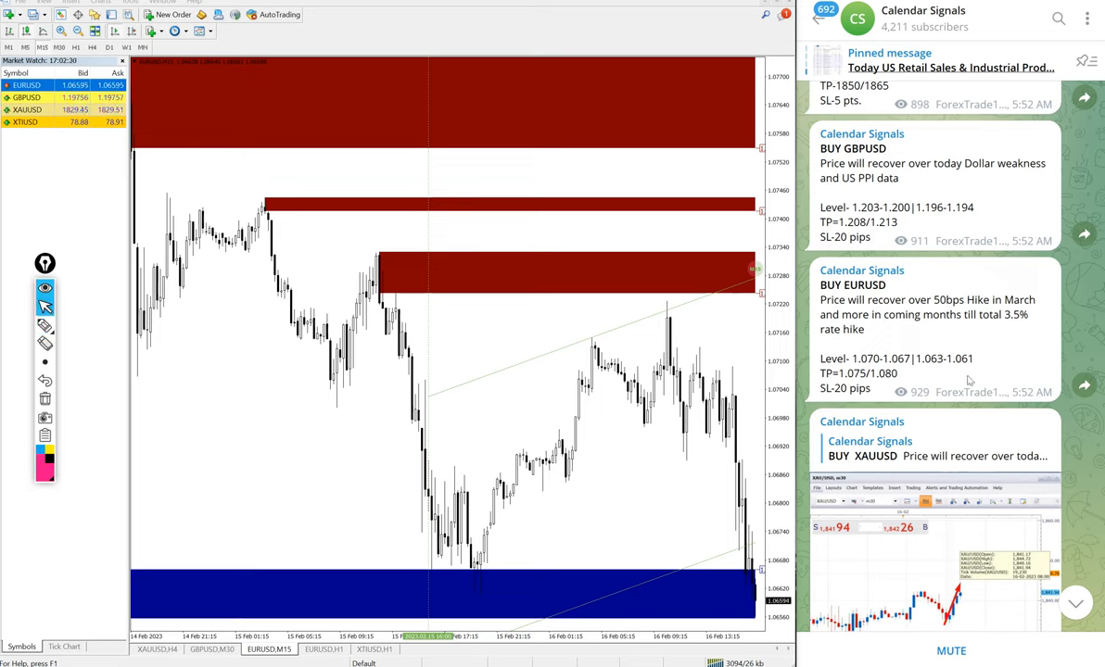
{"action": "scroll", "scroll_direction": "down", "scroll_amount": 3}
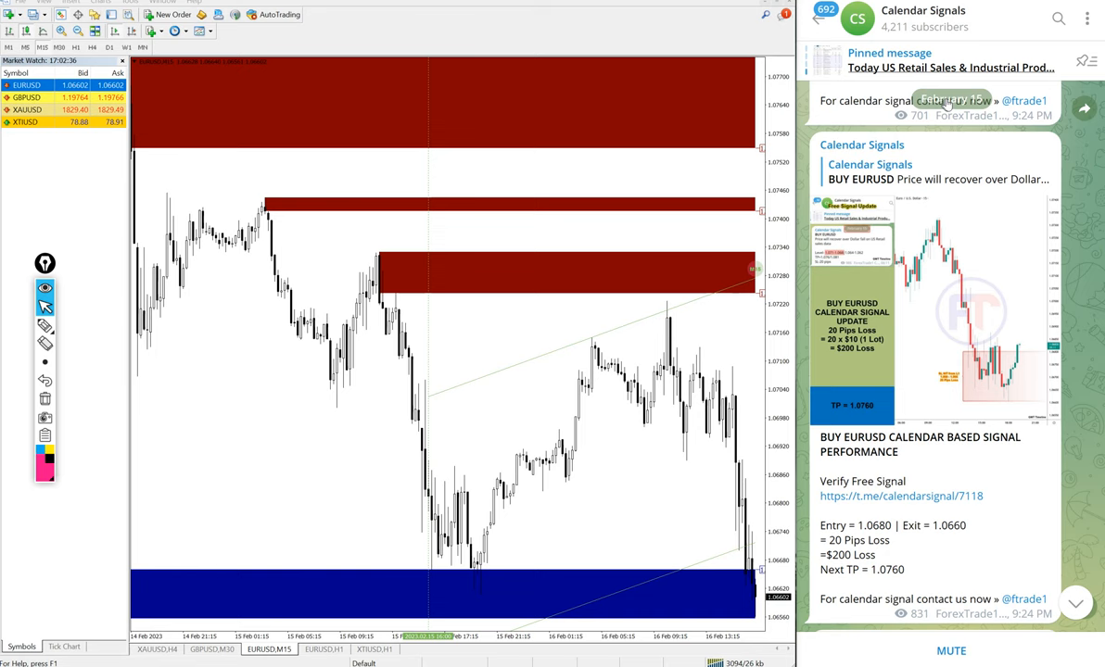
{"action": "scroll", "scroll_direction": "down", "scroll_amount": 3}
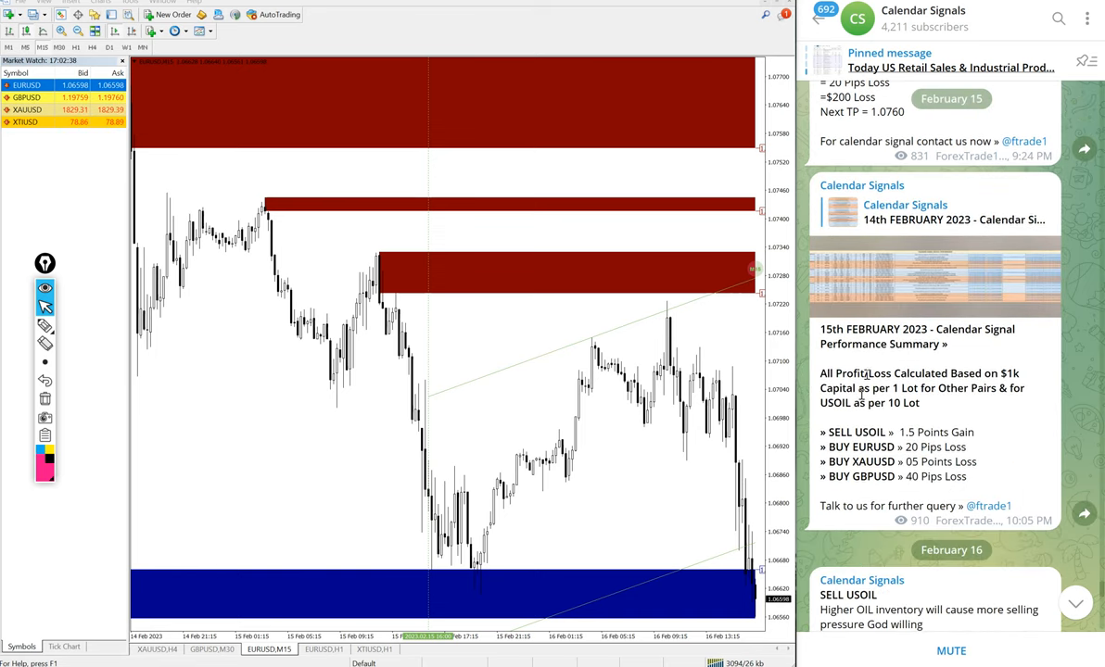